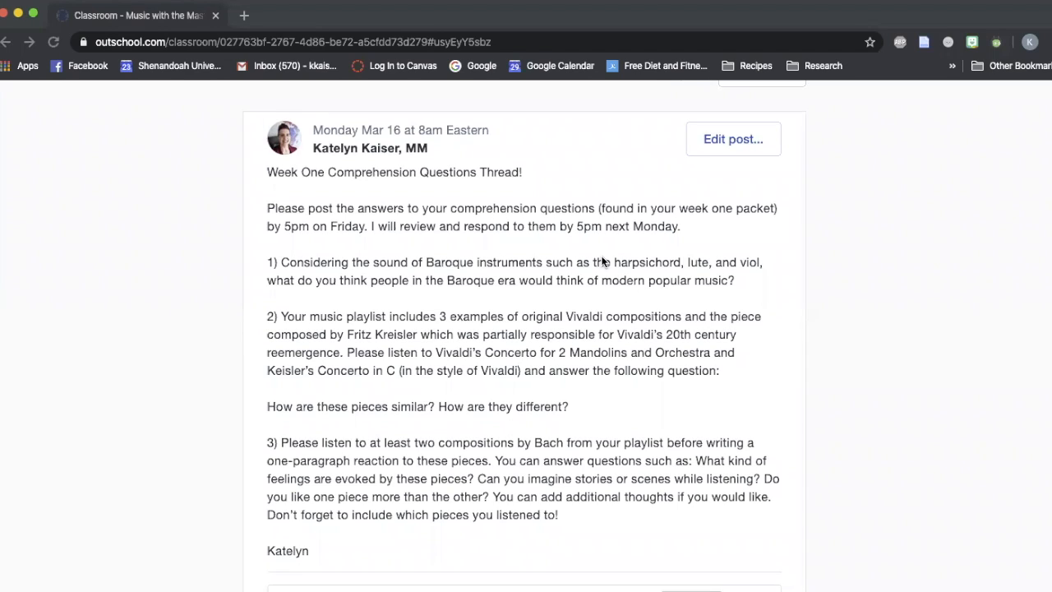
Step: Scroll down the thread post until the empty 'Write a comment' box is visible
scroll("down", 3)
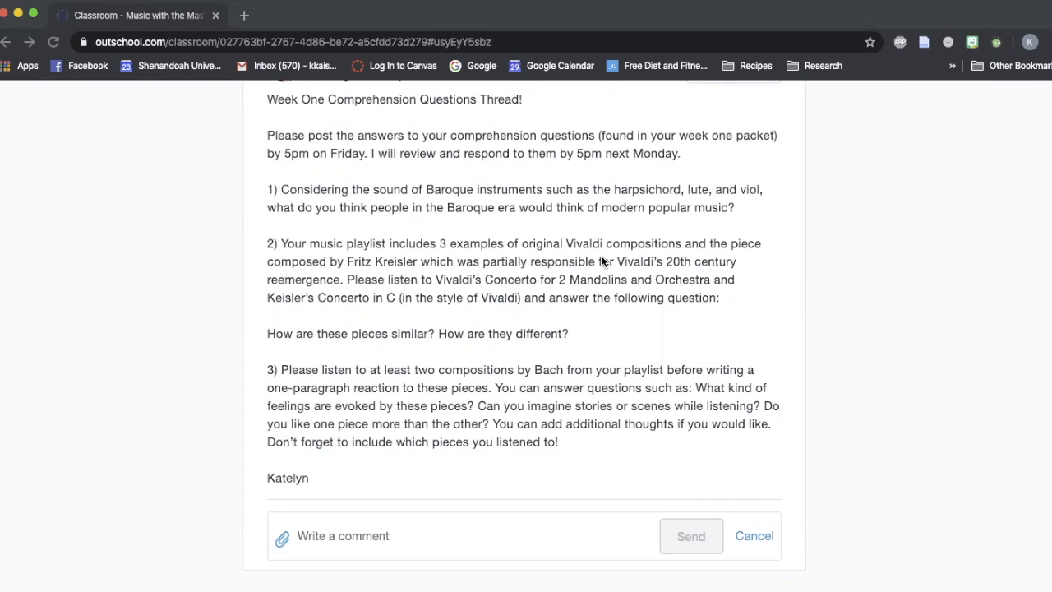
scroll("down", 3)
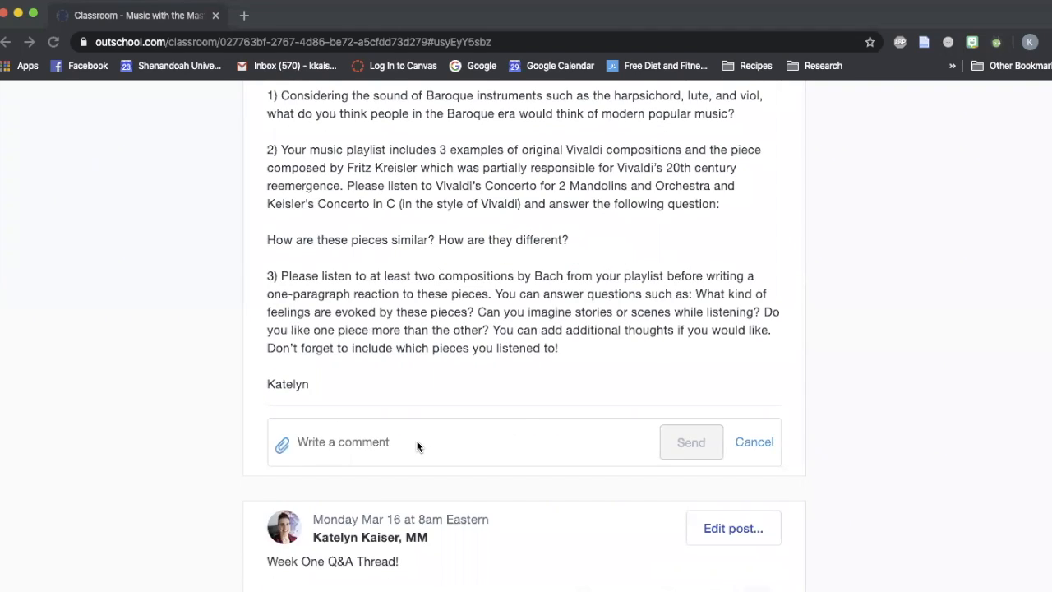
Step: Enter 'Hello!' into the thread's comment box without posting it
type("Hel")
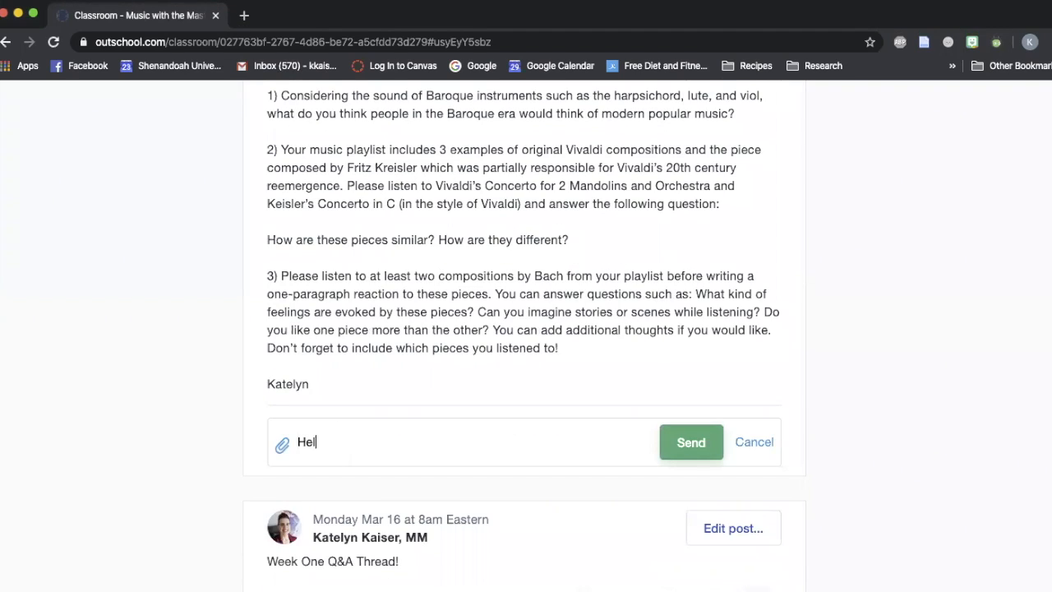
type("lo!")
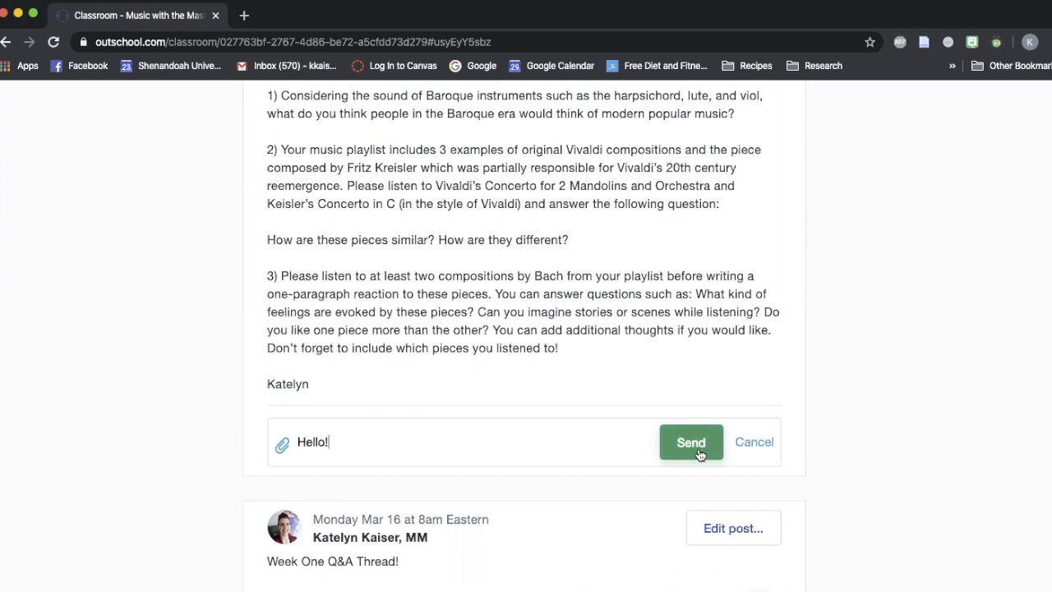
mouse_move(349, 437)
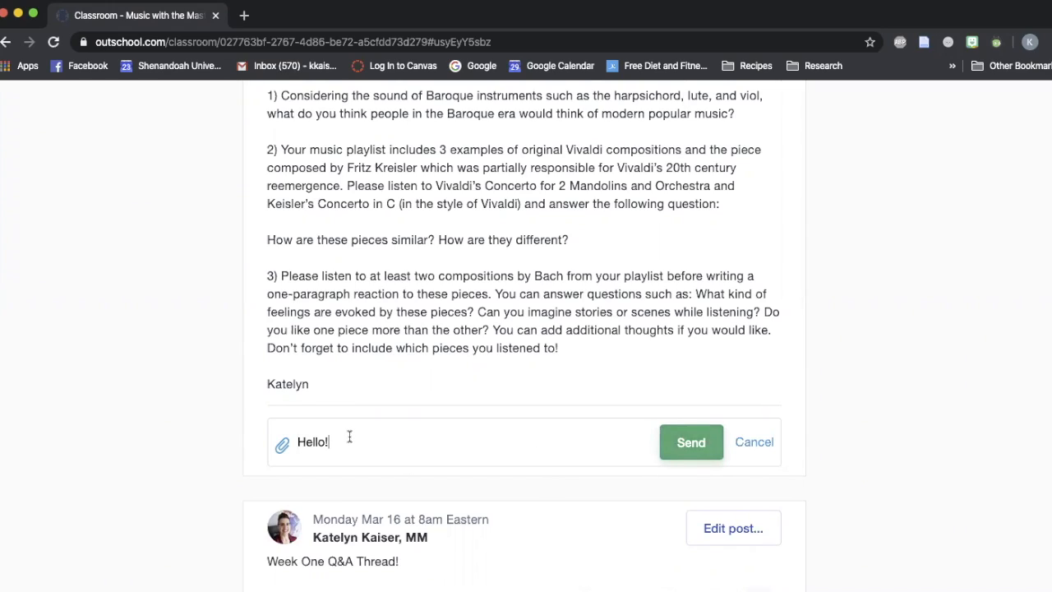
mouse_move(281, 458)
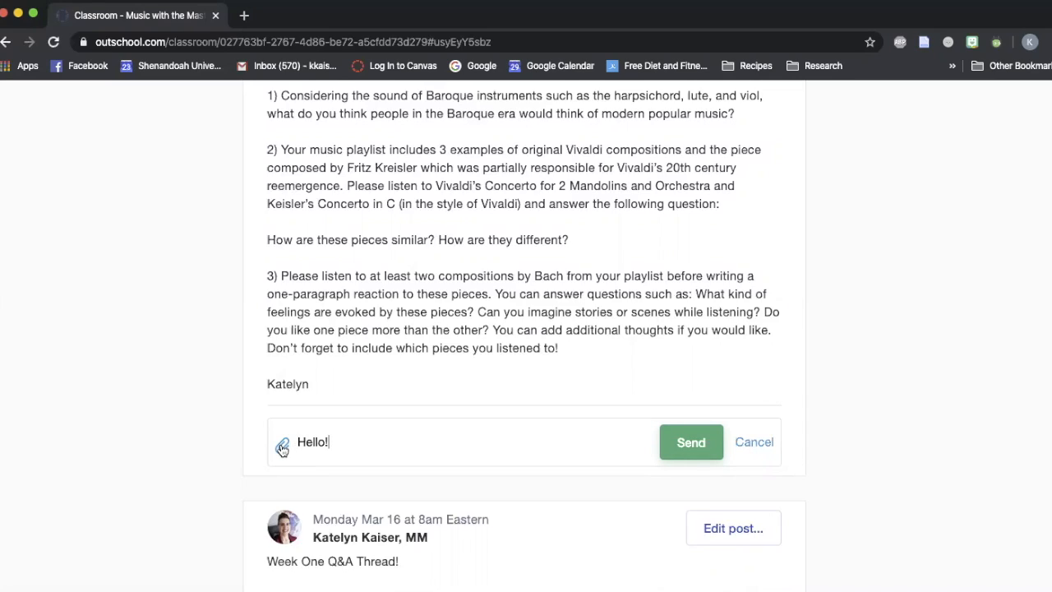
Step: Choose 'Add a Video' from the comment's paperclip attachment menu
left_click(282, 444)
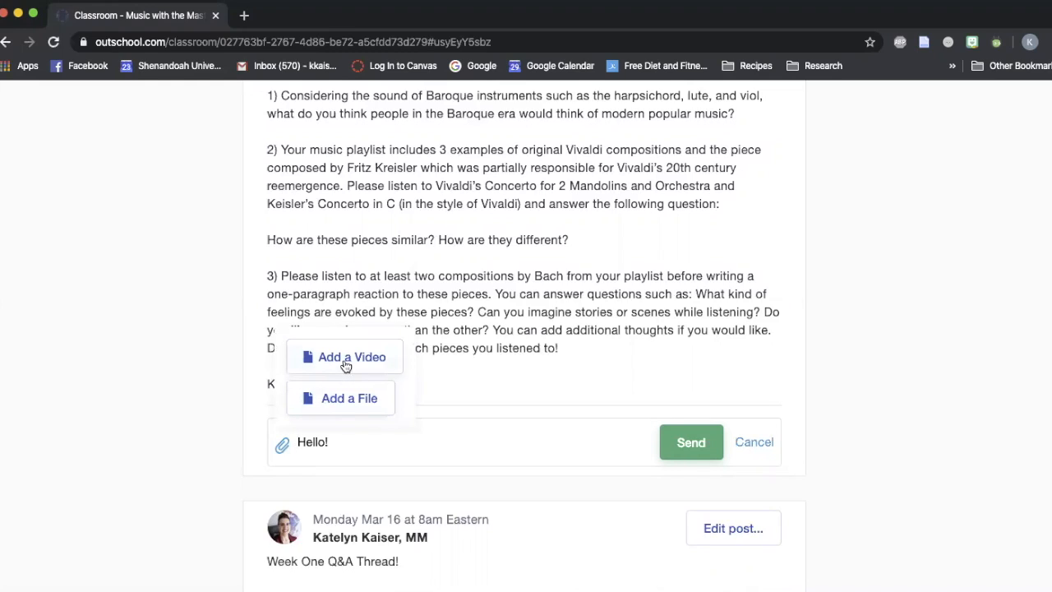
left_click(351, 357)
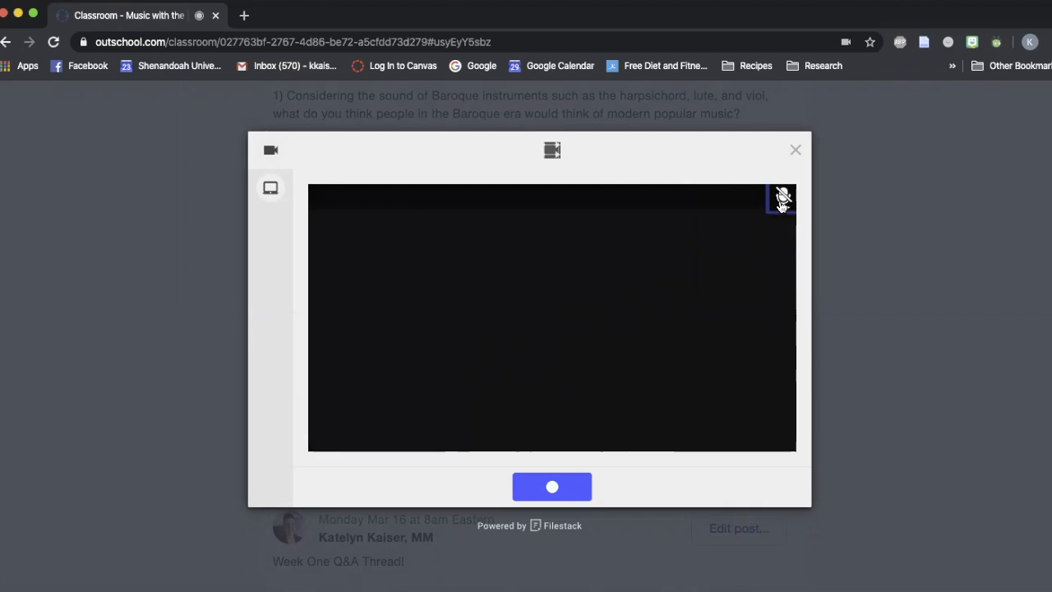
left_click(270, 187)
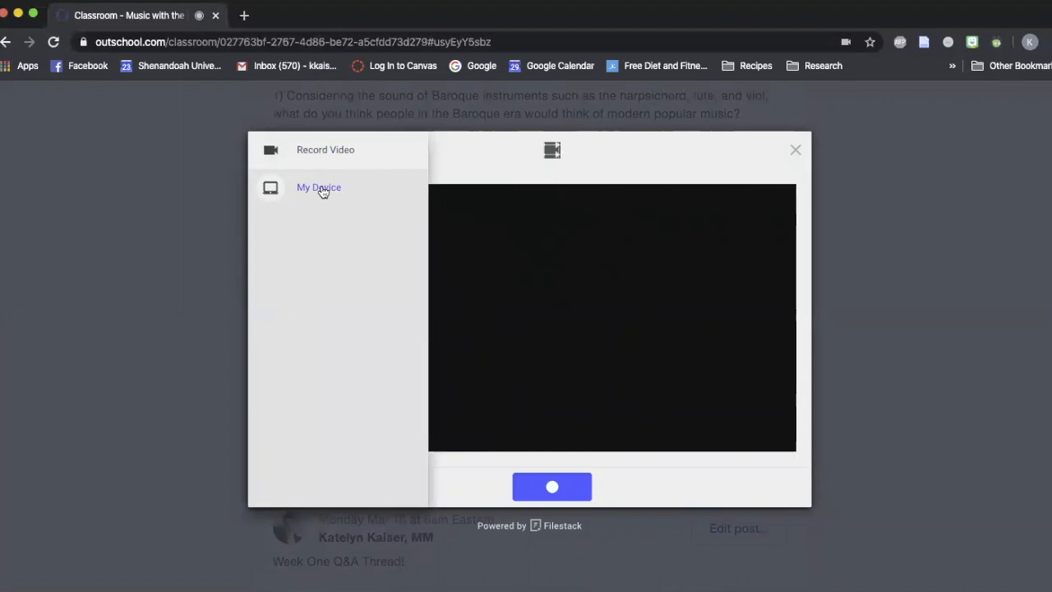
mouse_move(319, 187)
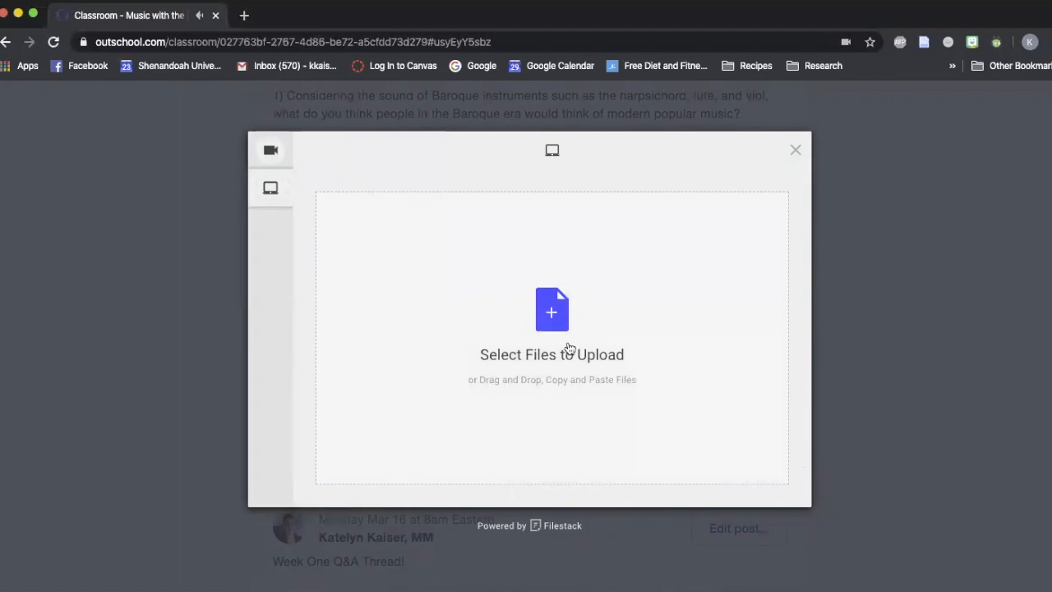
left_click(269, 148)
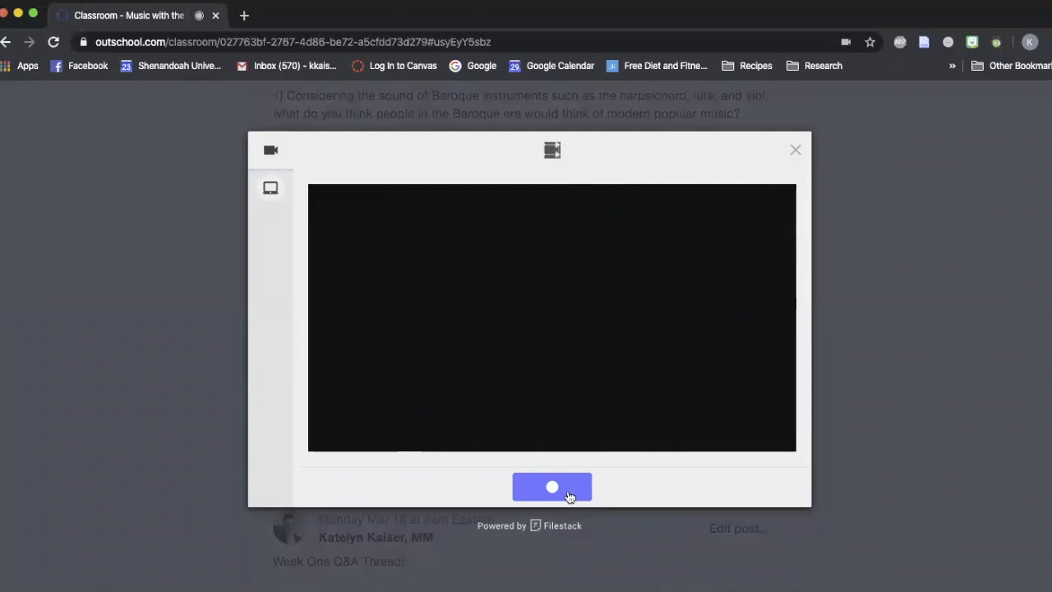
Step: Start recording a camera video for the 'Hello!' comment attachment
left_click(552, 487)
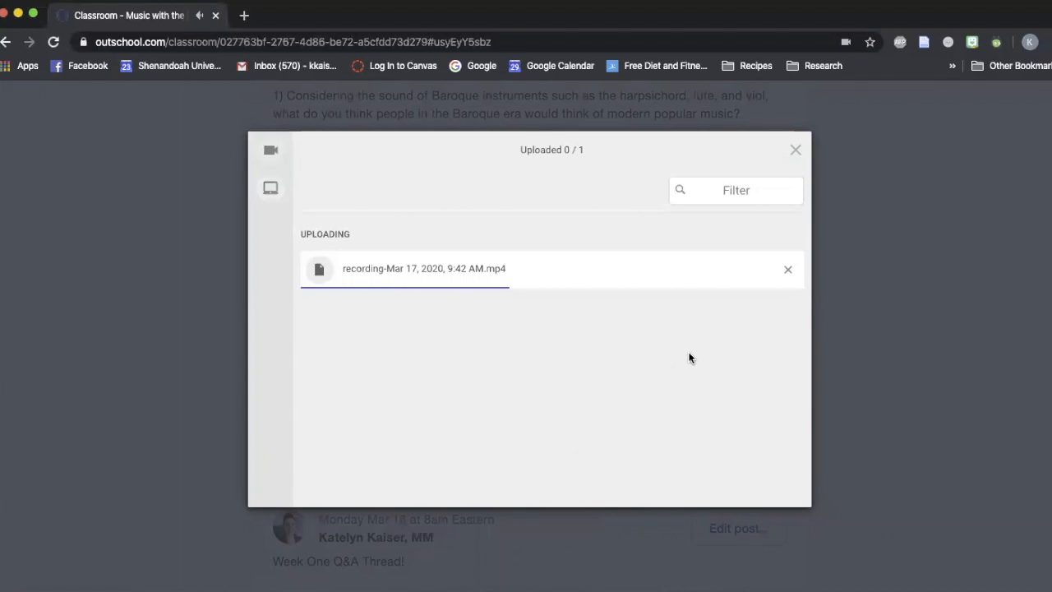
mouse_move(761, 308)
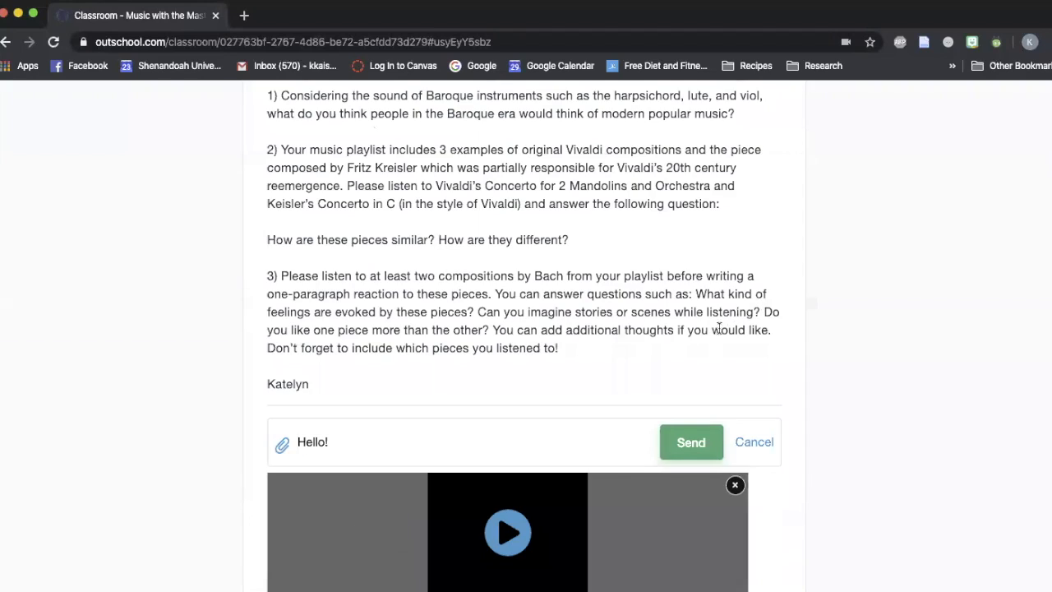
scroll("down", 3)
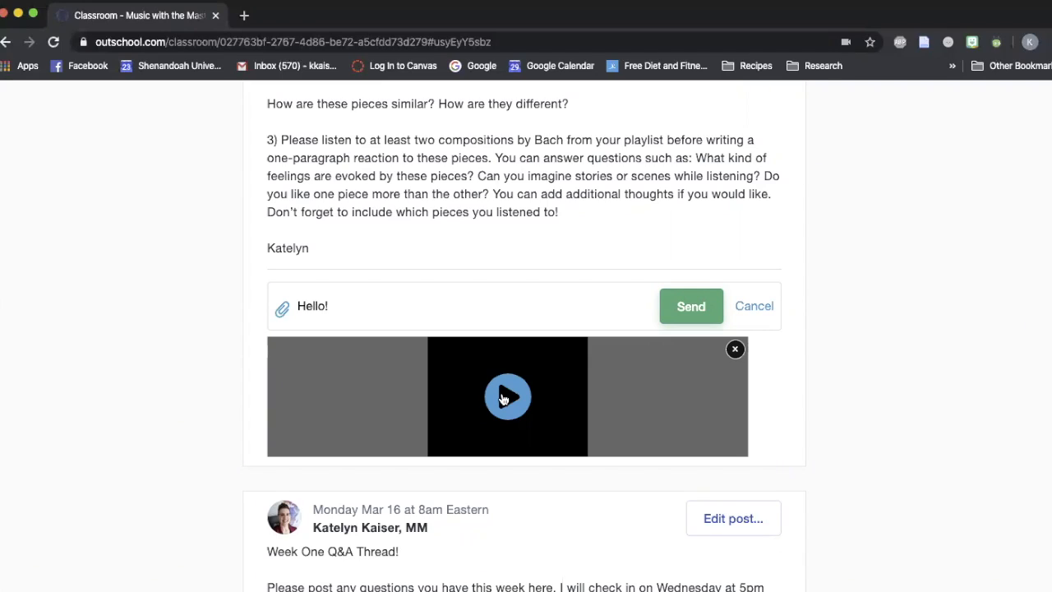
mouse_move(512, 401)
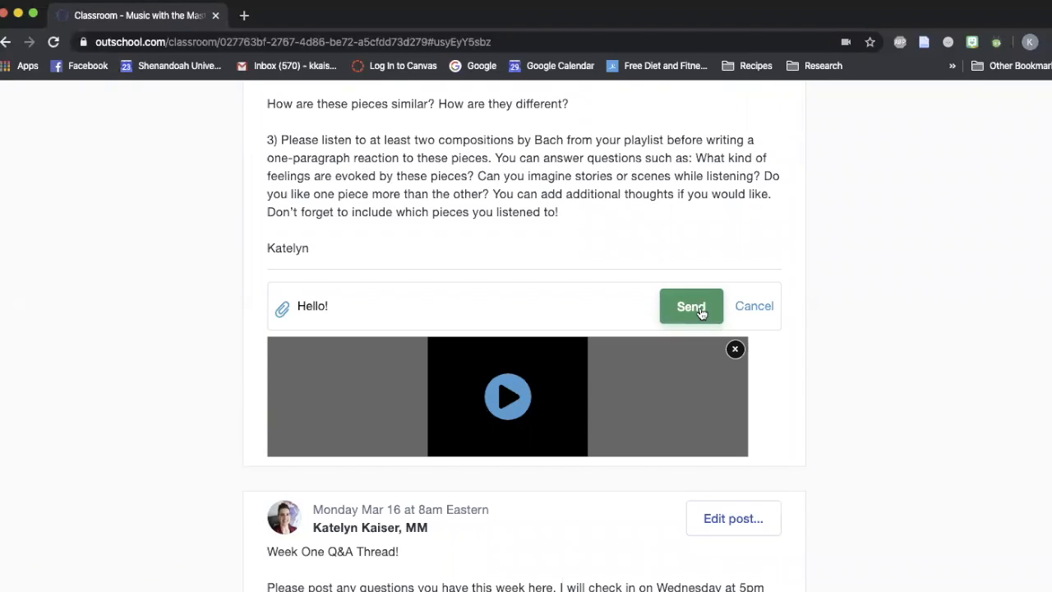
mouse_move(624, 282)
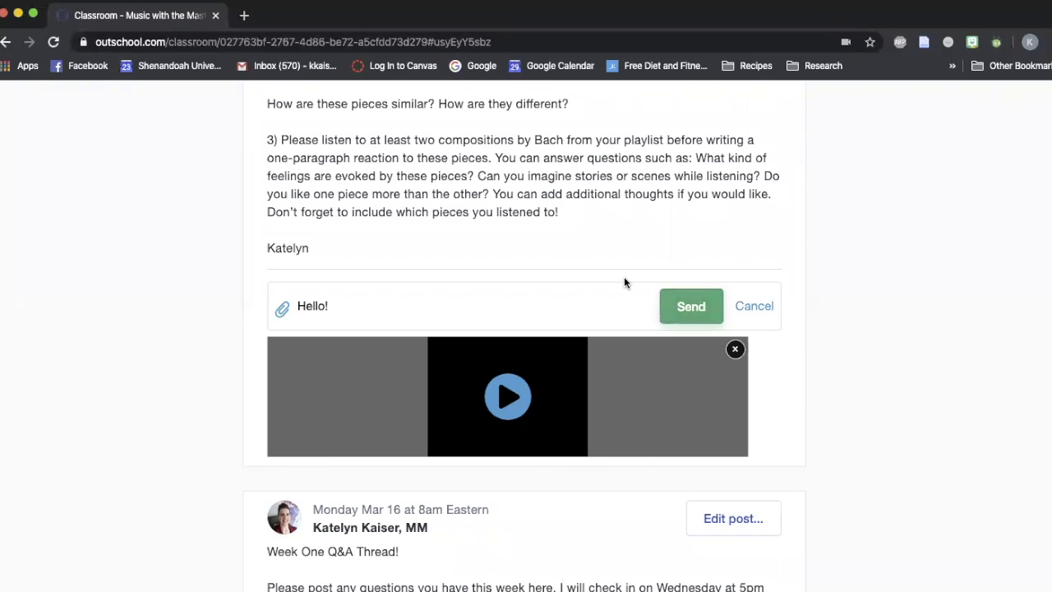
mouse_move(629, 256)
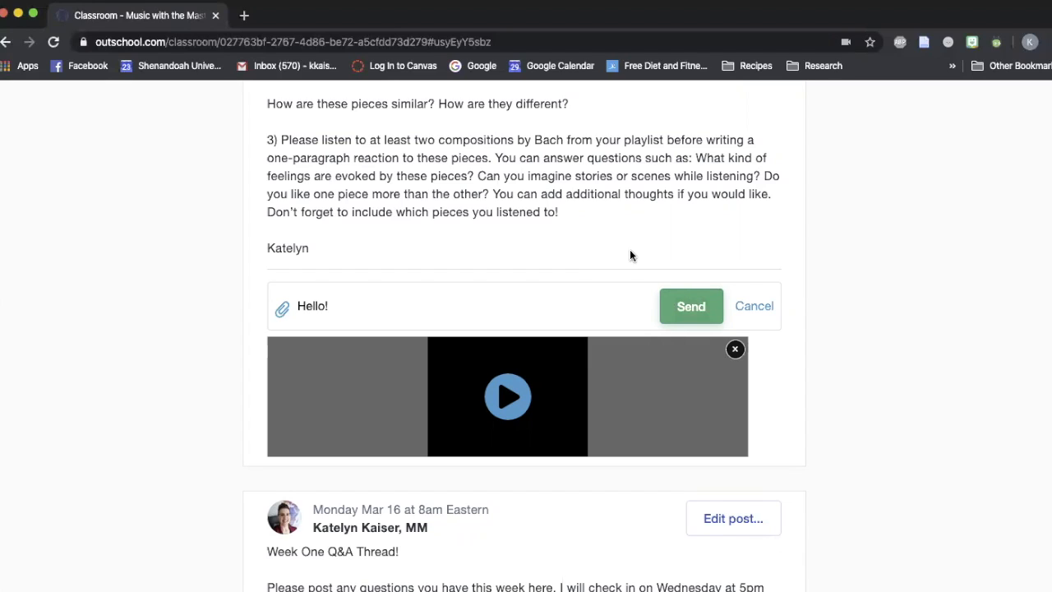
mouse_move(637, 181)
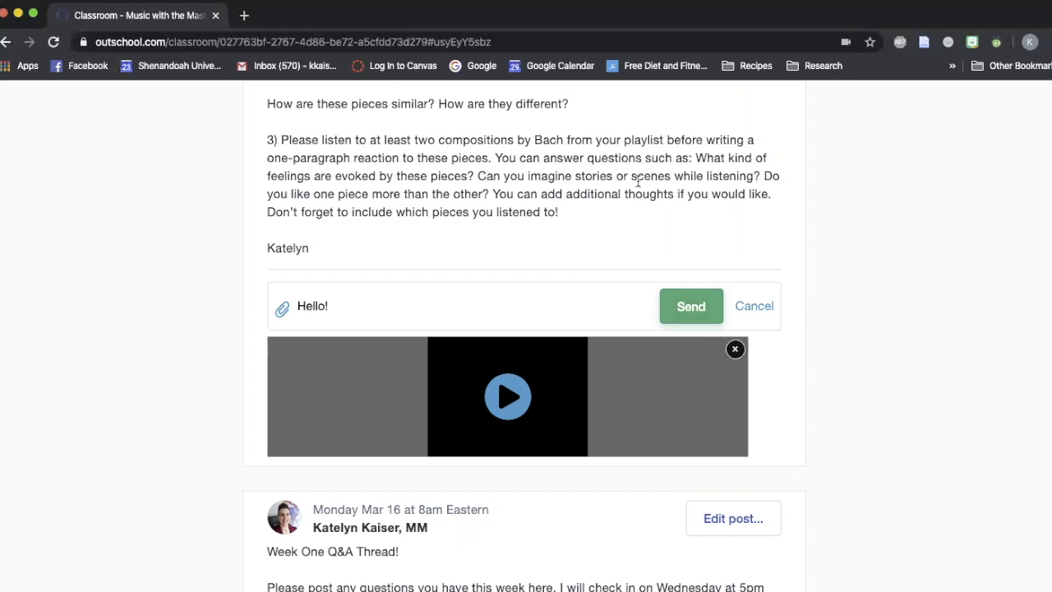